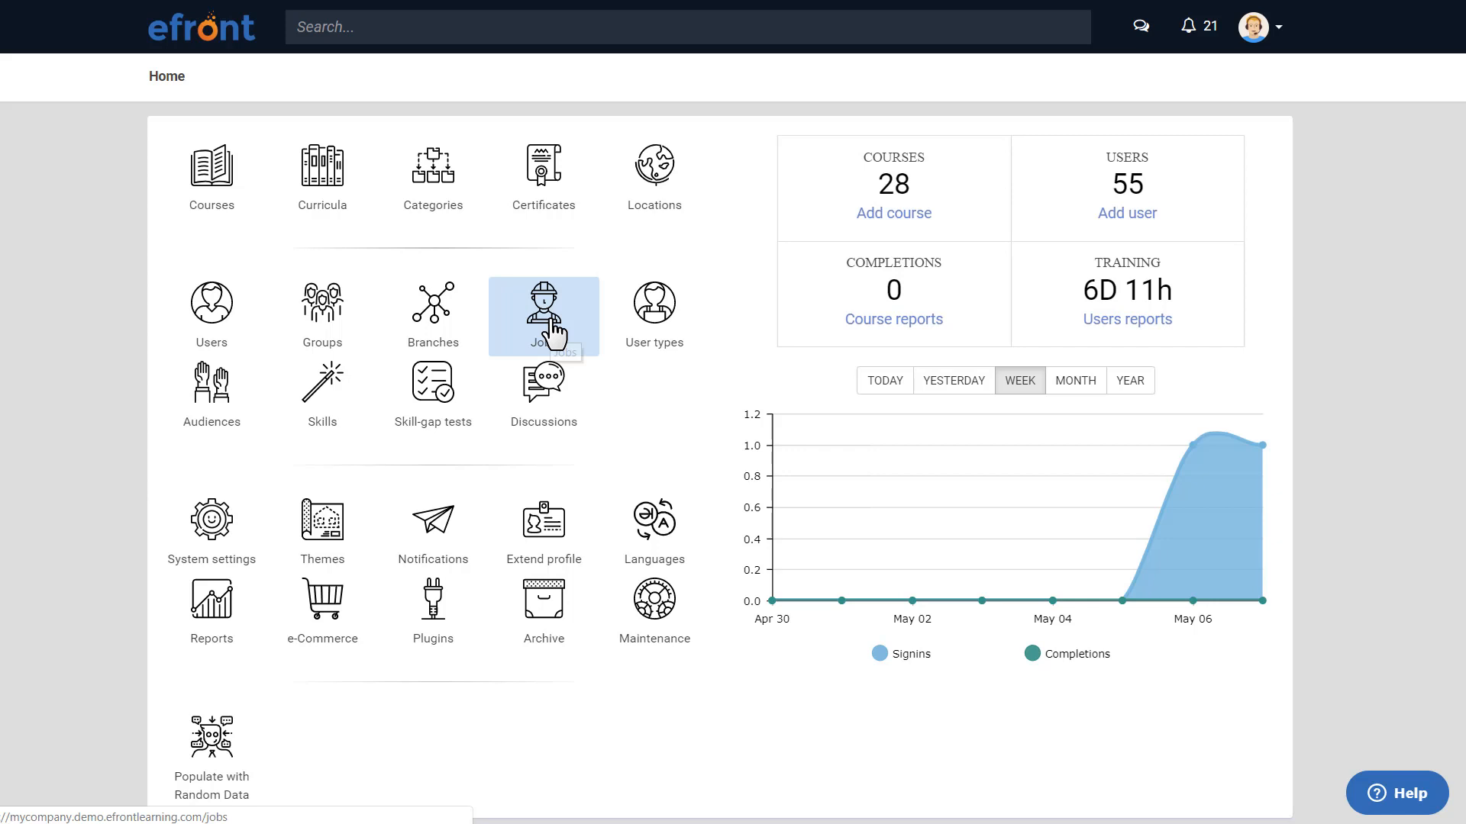
- Go from the Home dashboard to the Jobs list and start adding a new job
left_click(543, 315)
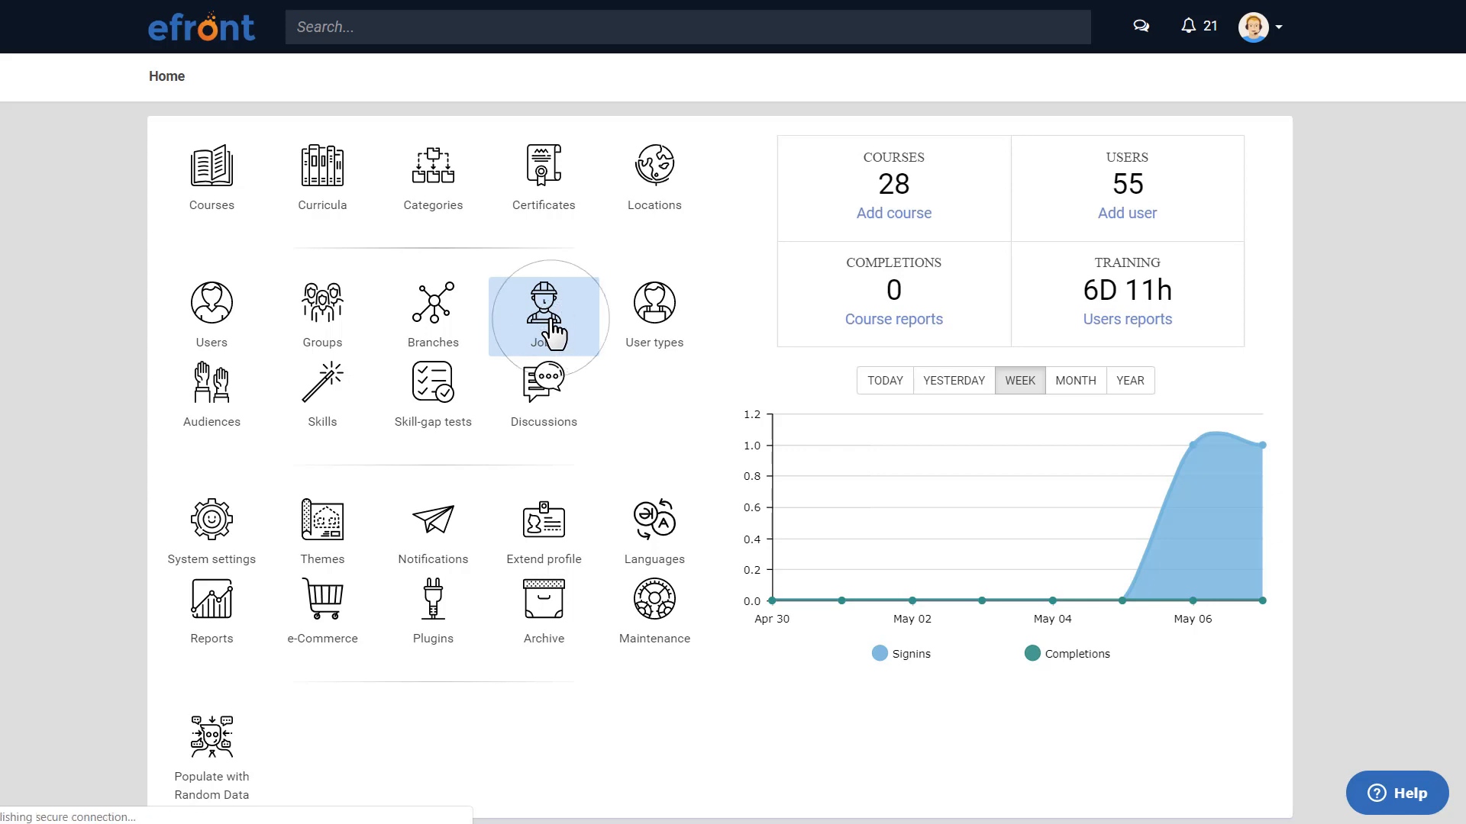
left_click(542, 308)
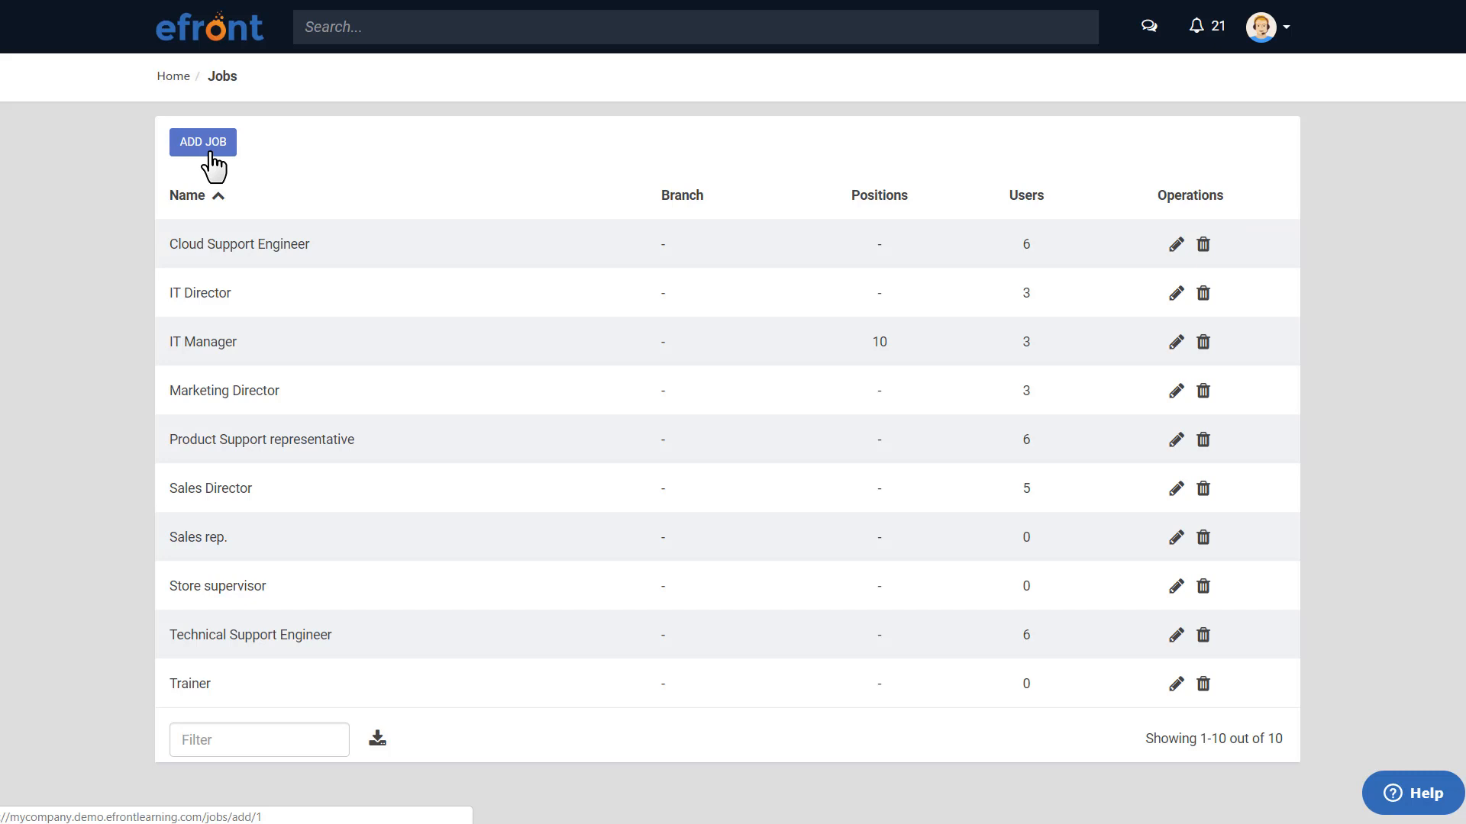
left_click(202, 142)
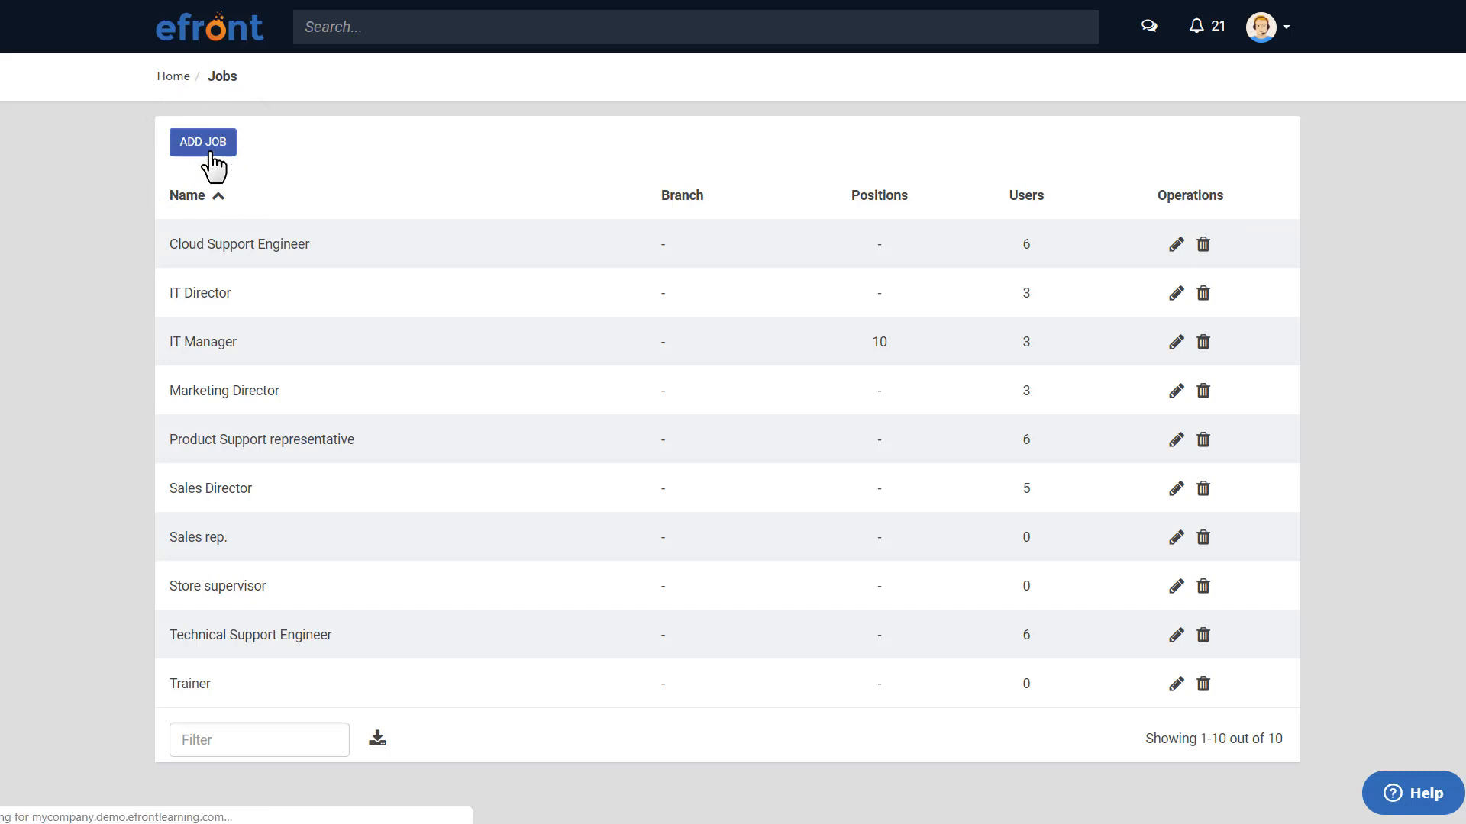
left_click(203, 142)
type("Marketing Associate")
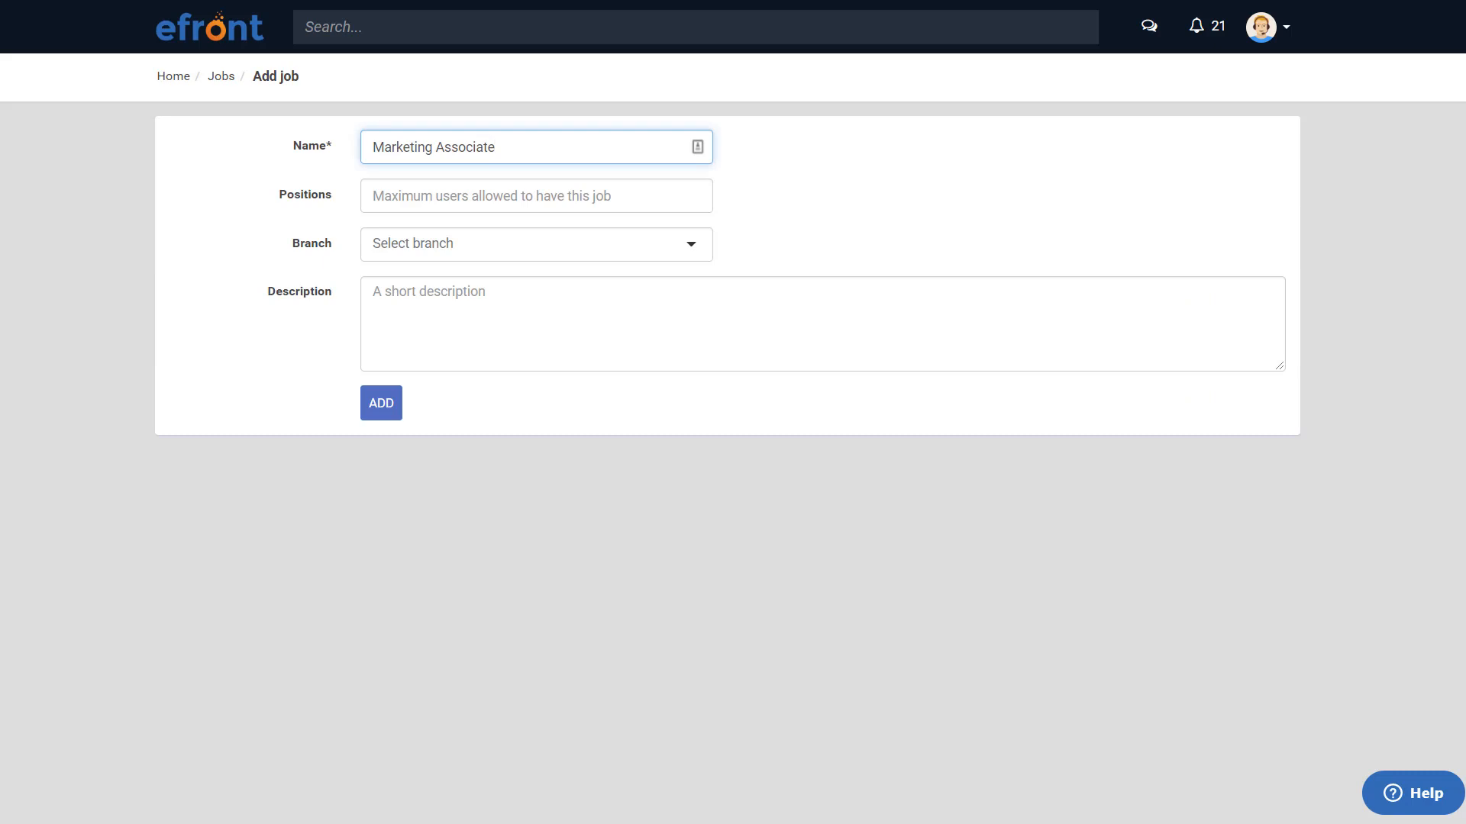
- Add the job with 5 positions, the Marketing branch and a marketing/advertising description
type("5")
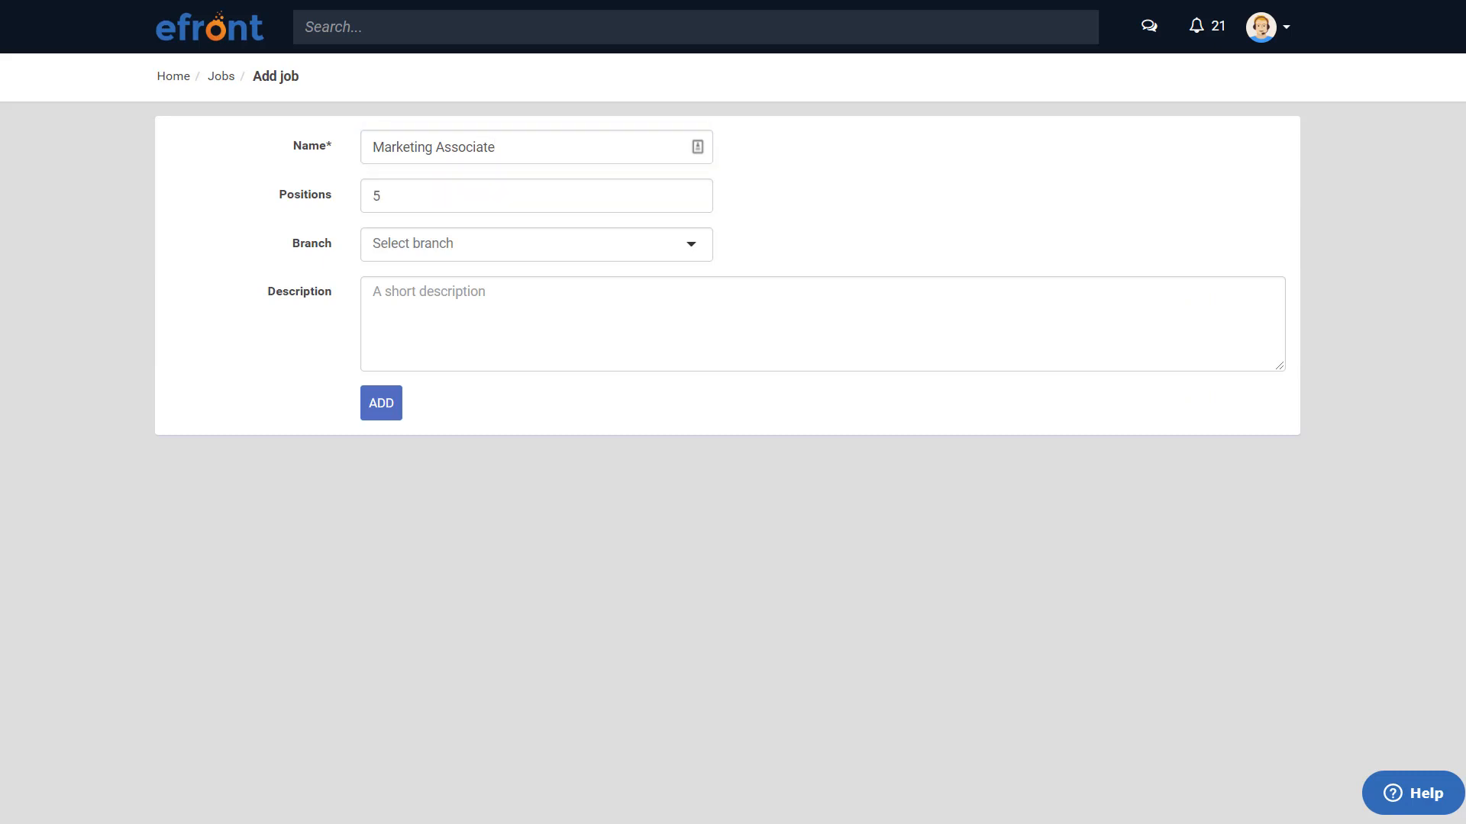
left_click(534, 243)
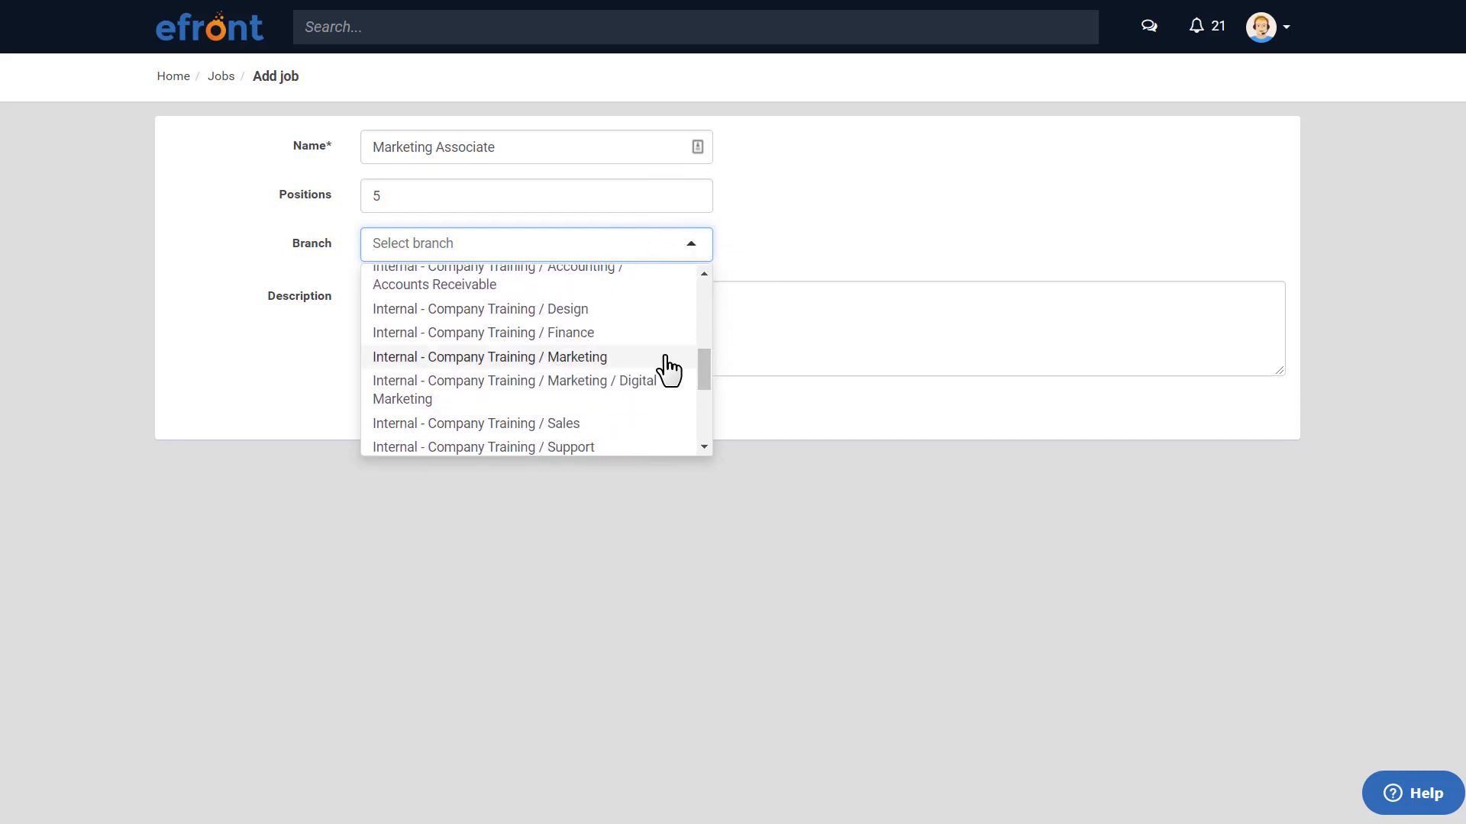
left_click(490, 357)
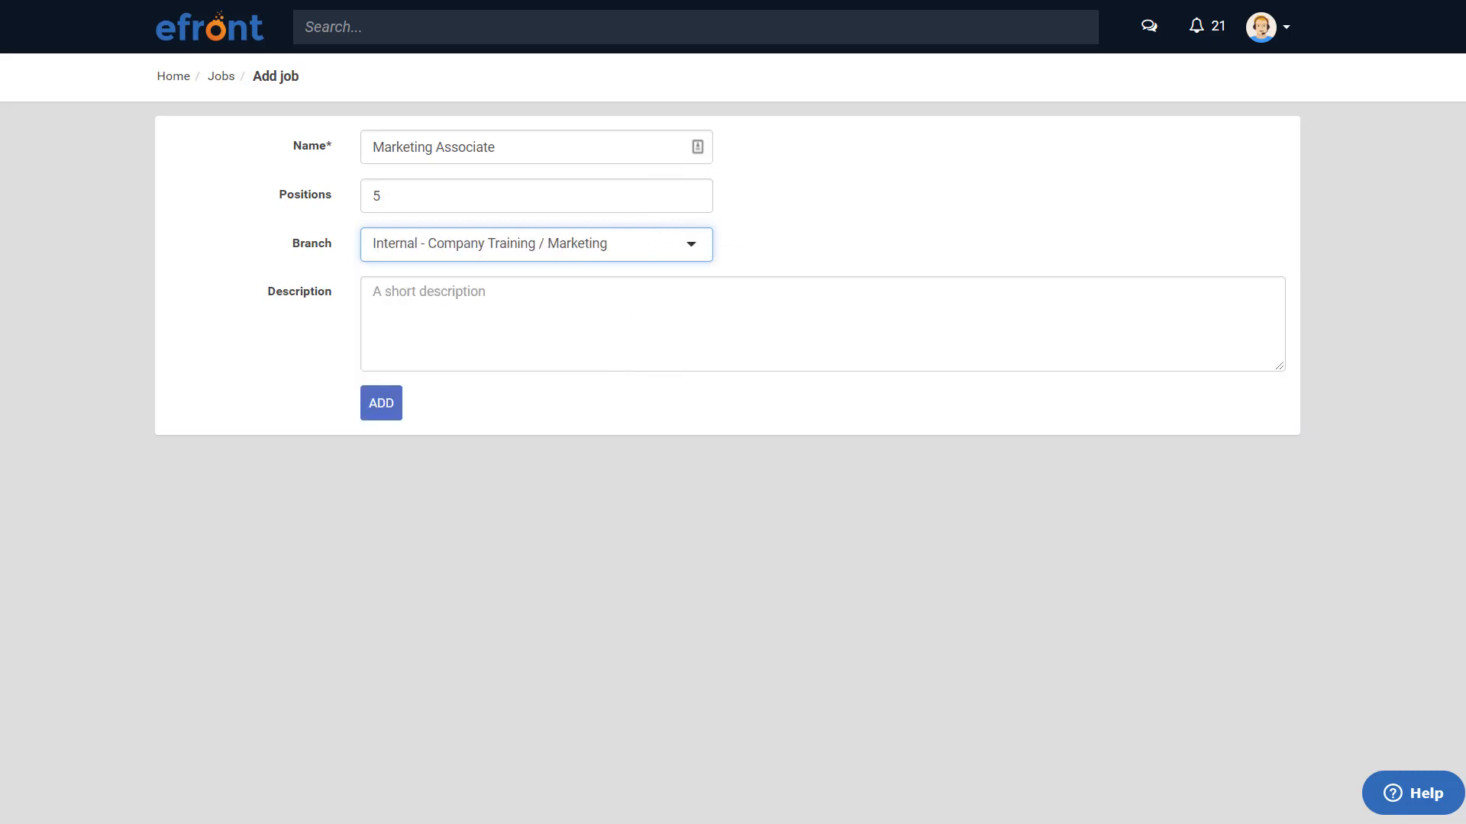
type("Marketing Associate will hep to plan and implement our marketing and advertising activities.")
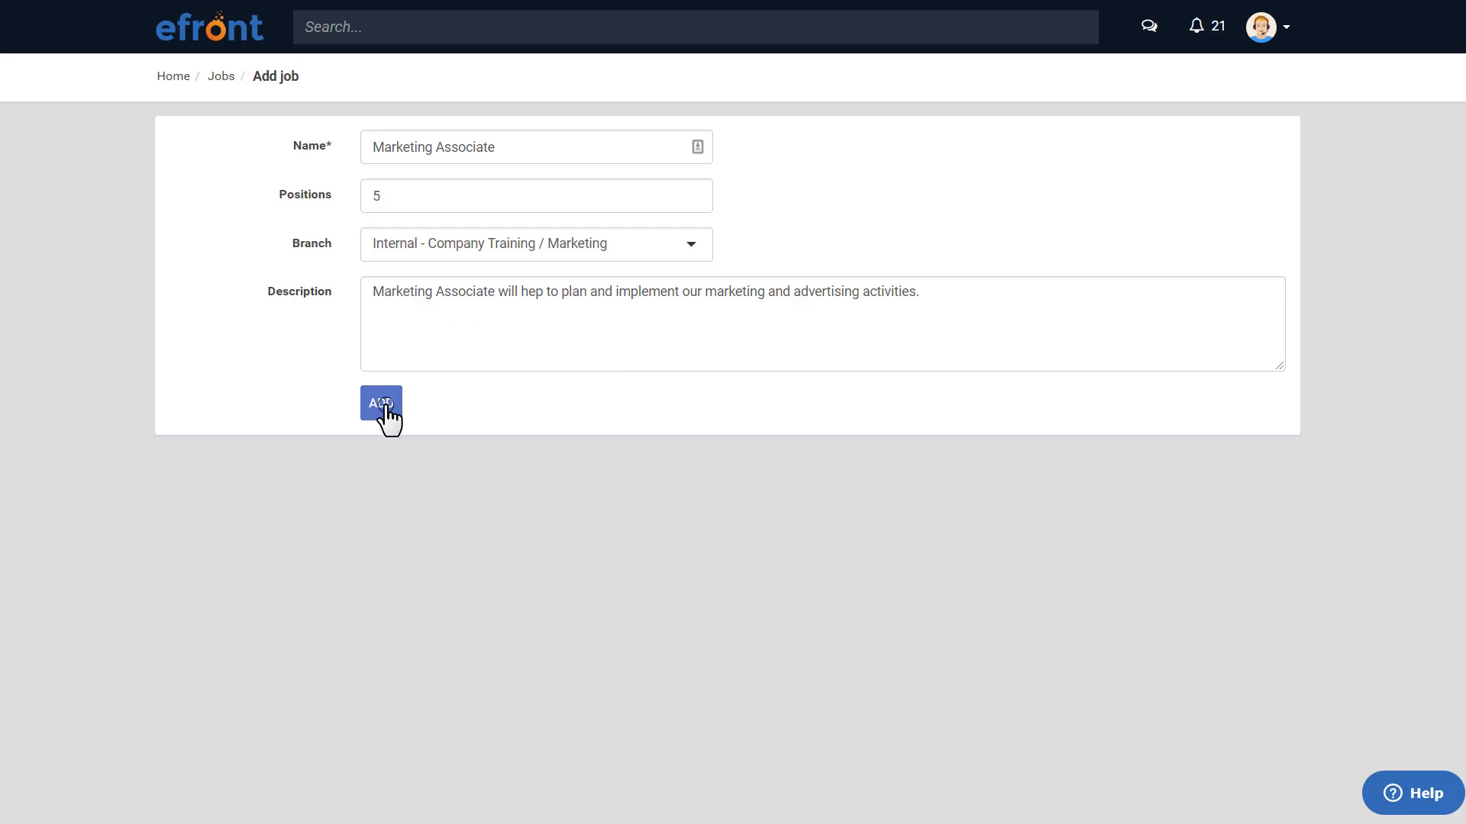
left_click(379, 404)
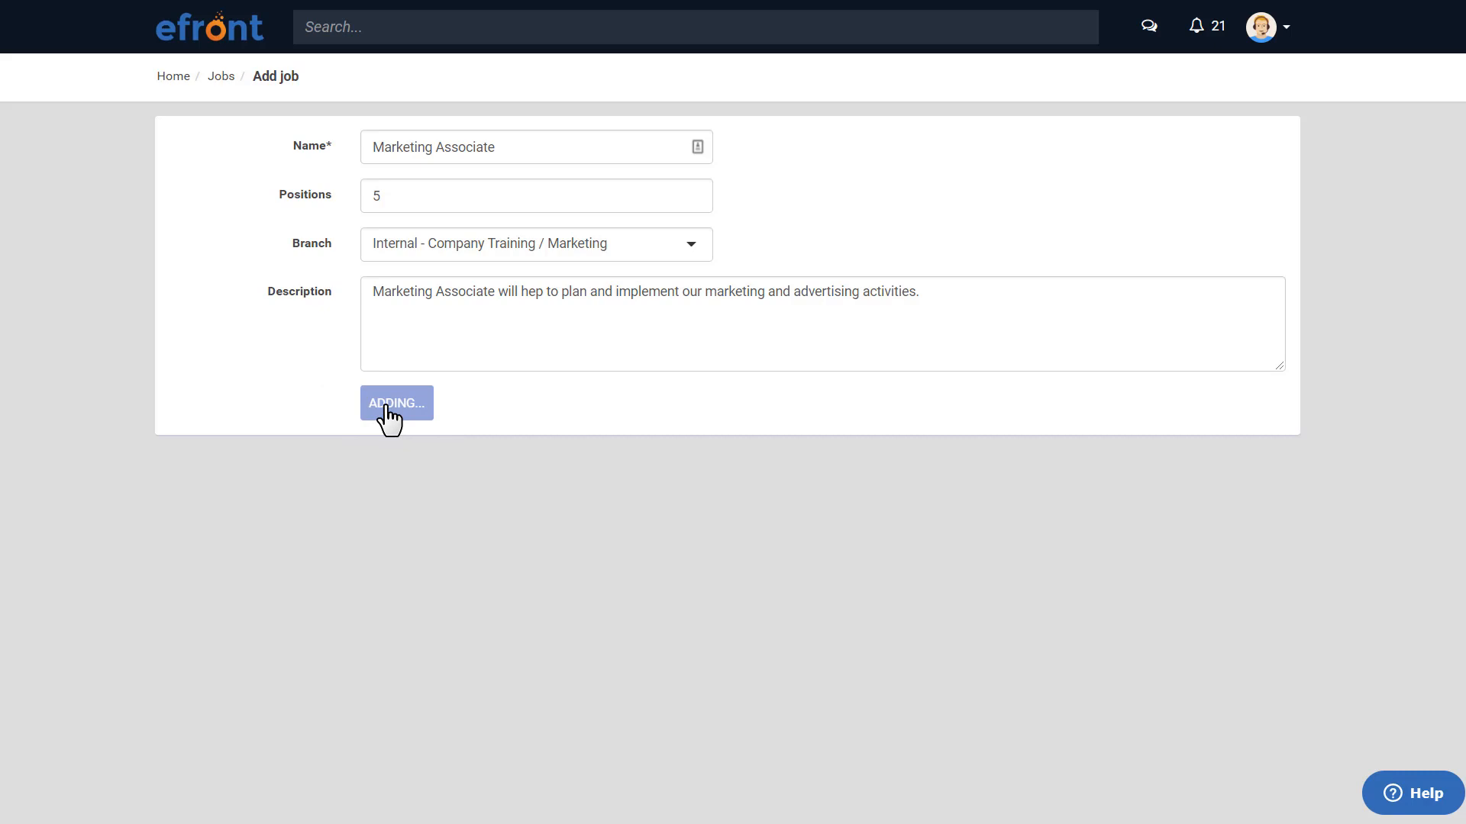
left_click(395, 403)
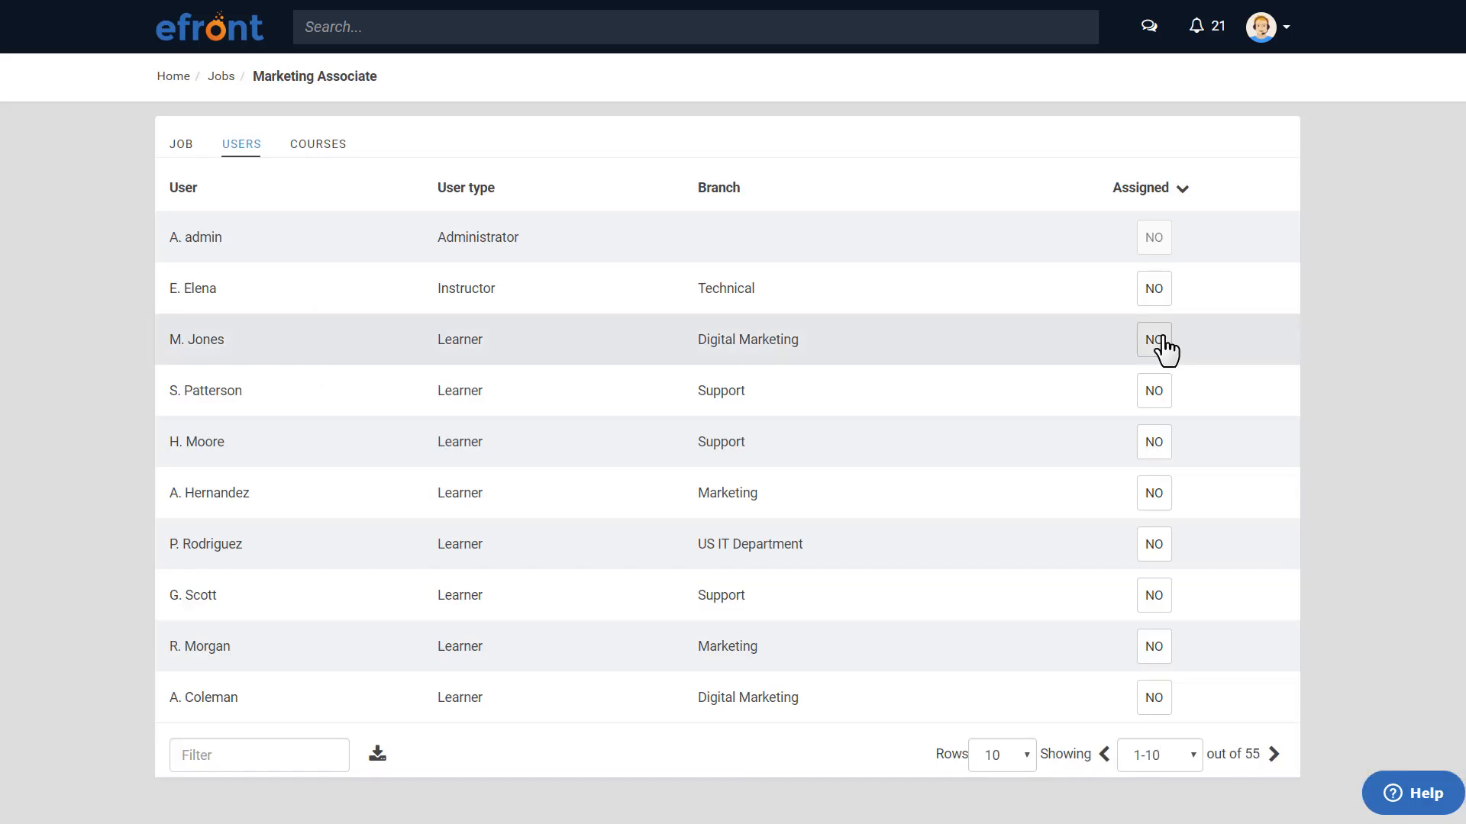
left_click(1153, 339)
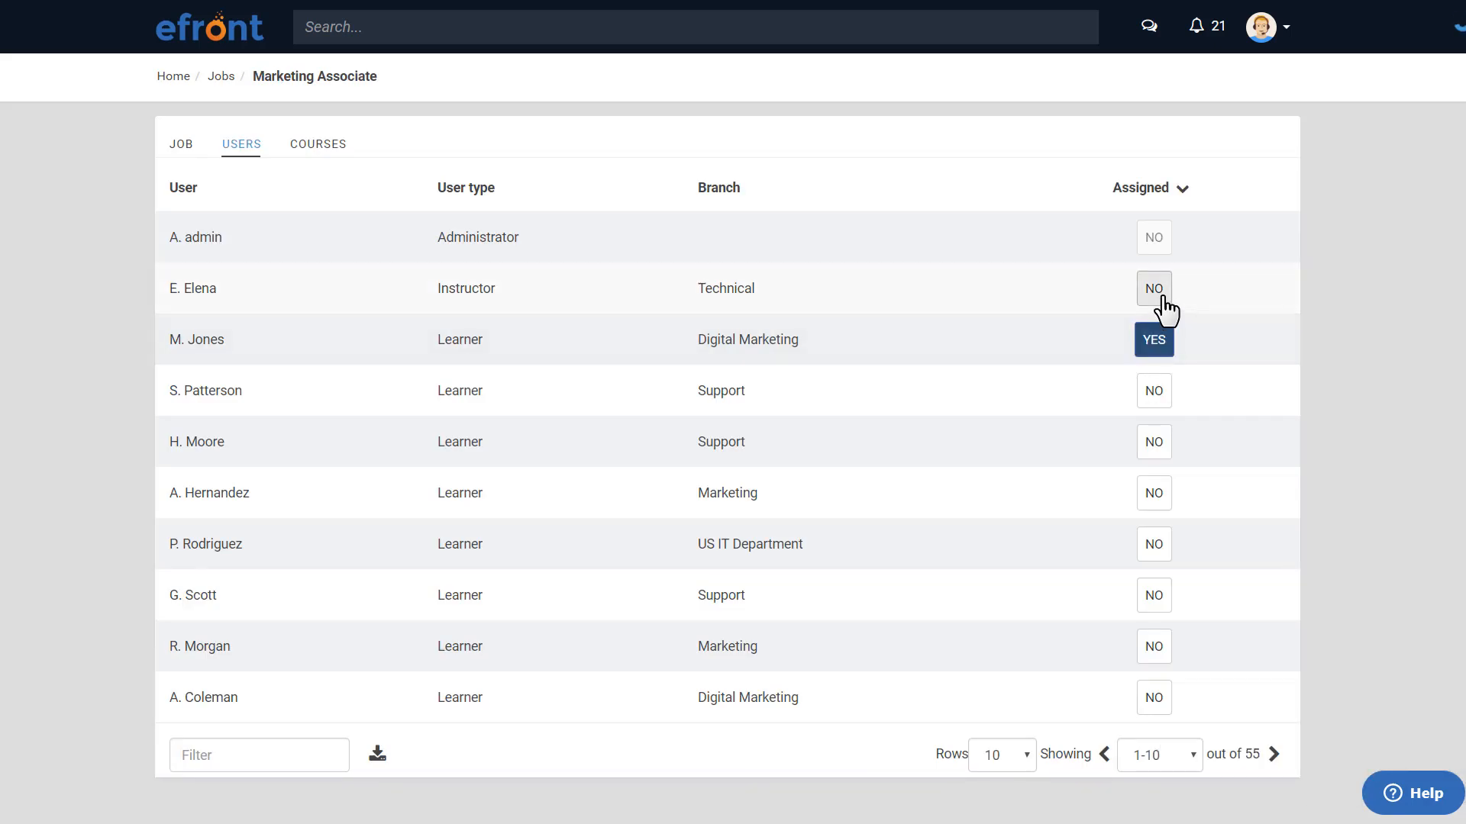
left_click(1153, 288)
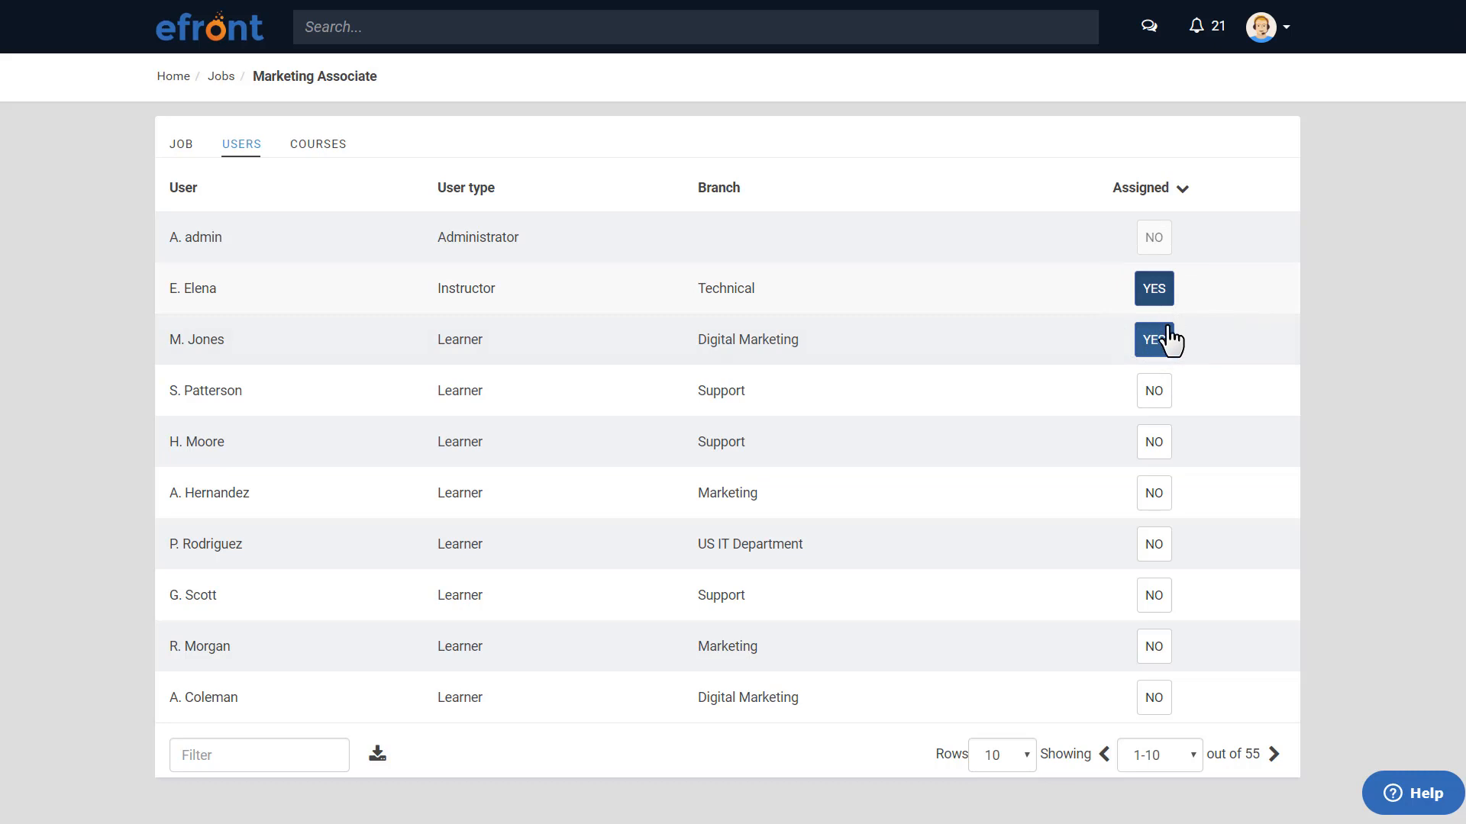
left_click(1154, 390)
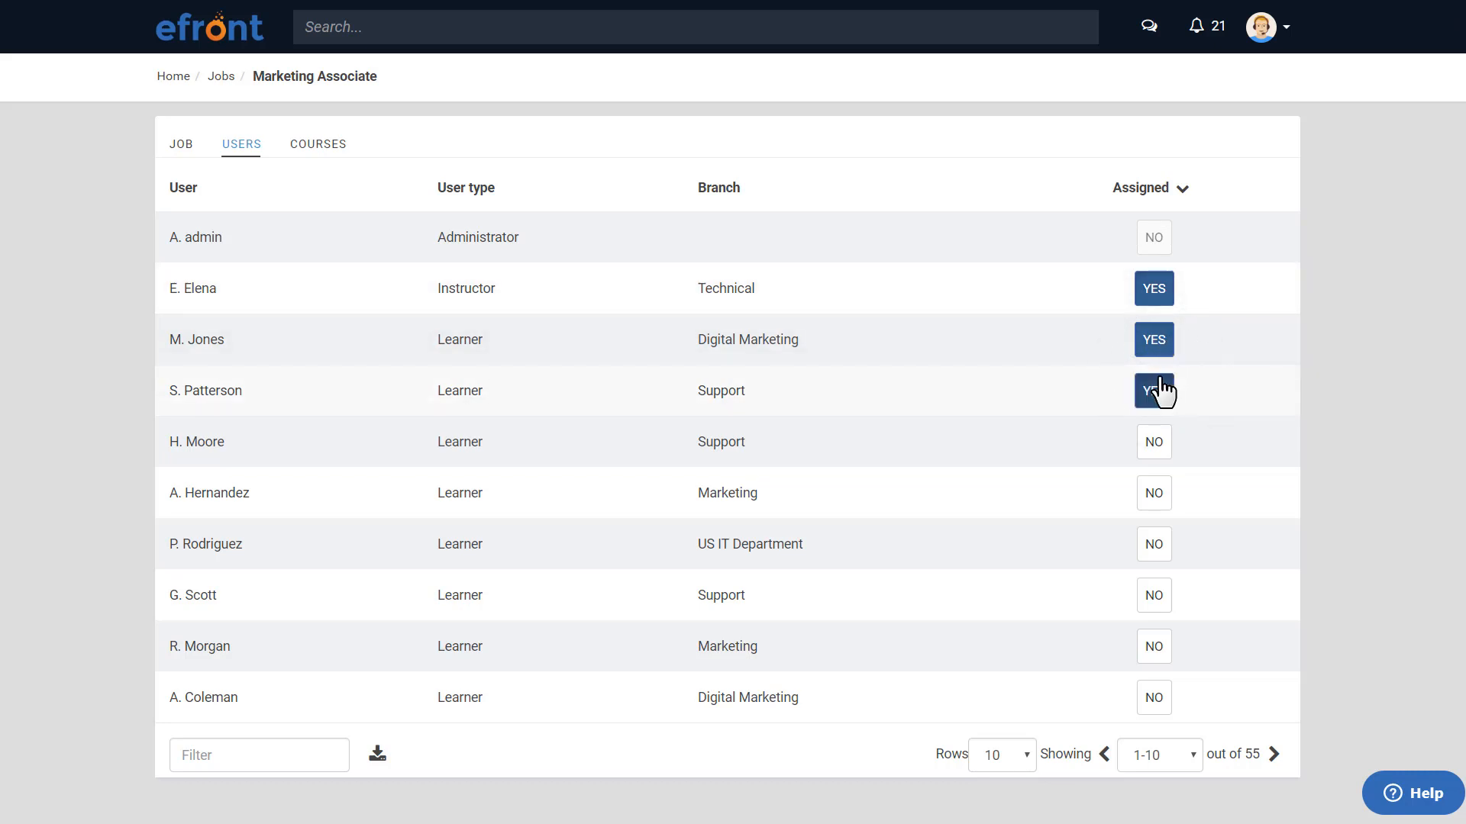
left_click(317, 145)
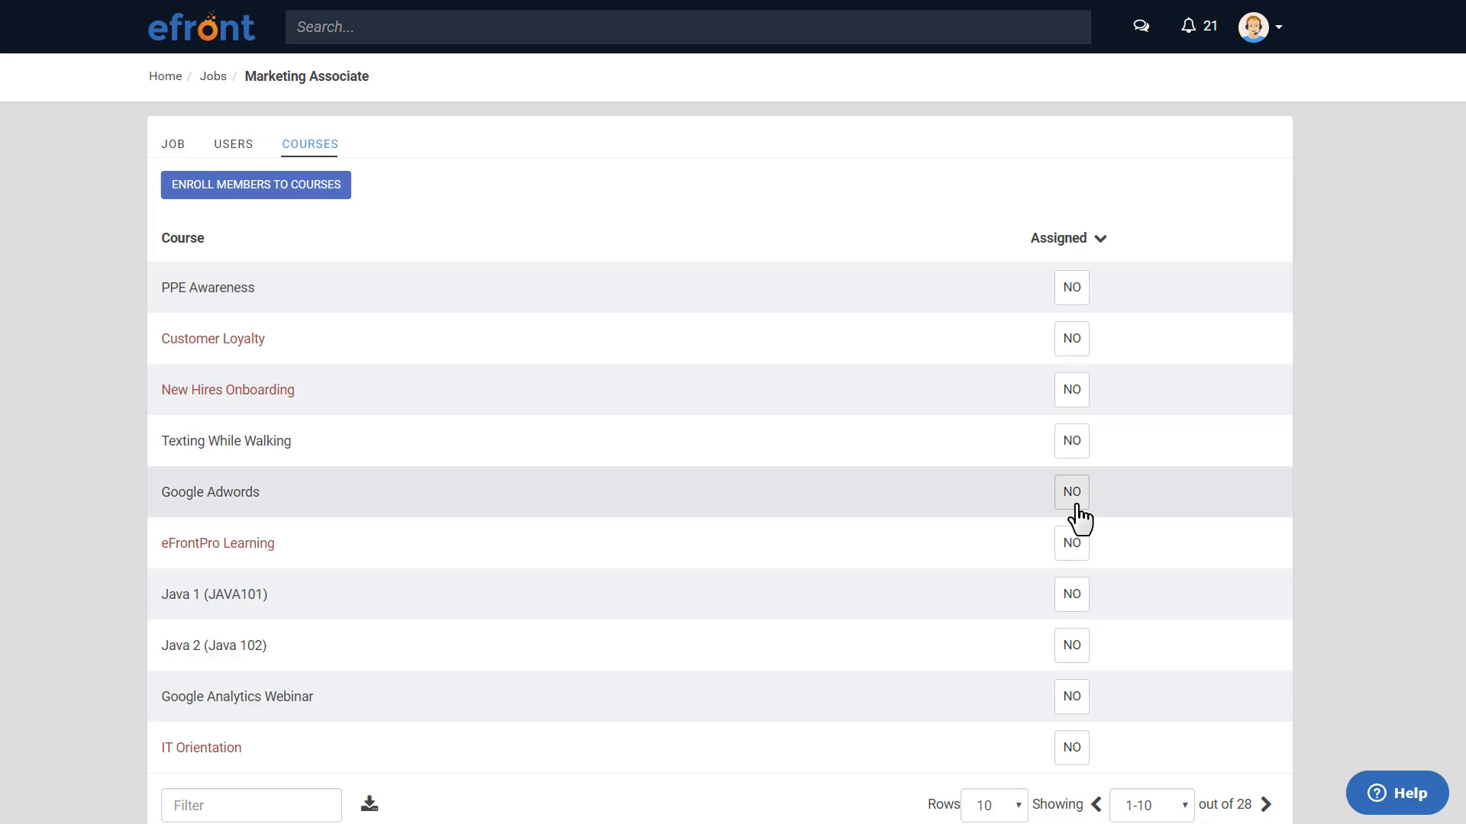
- Switch the Google Adwords course toggle to YES for this job
left_click(1070, 492)
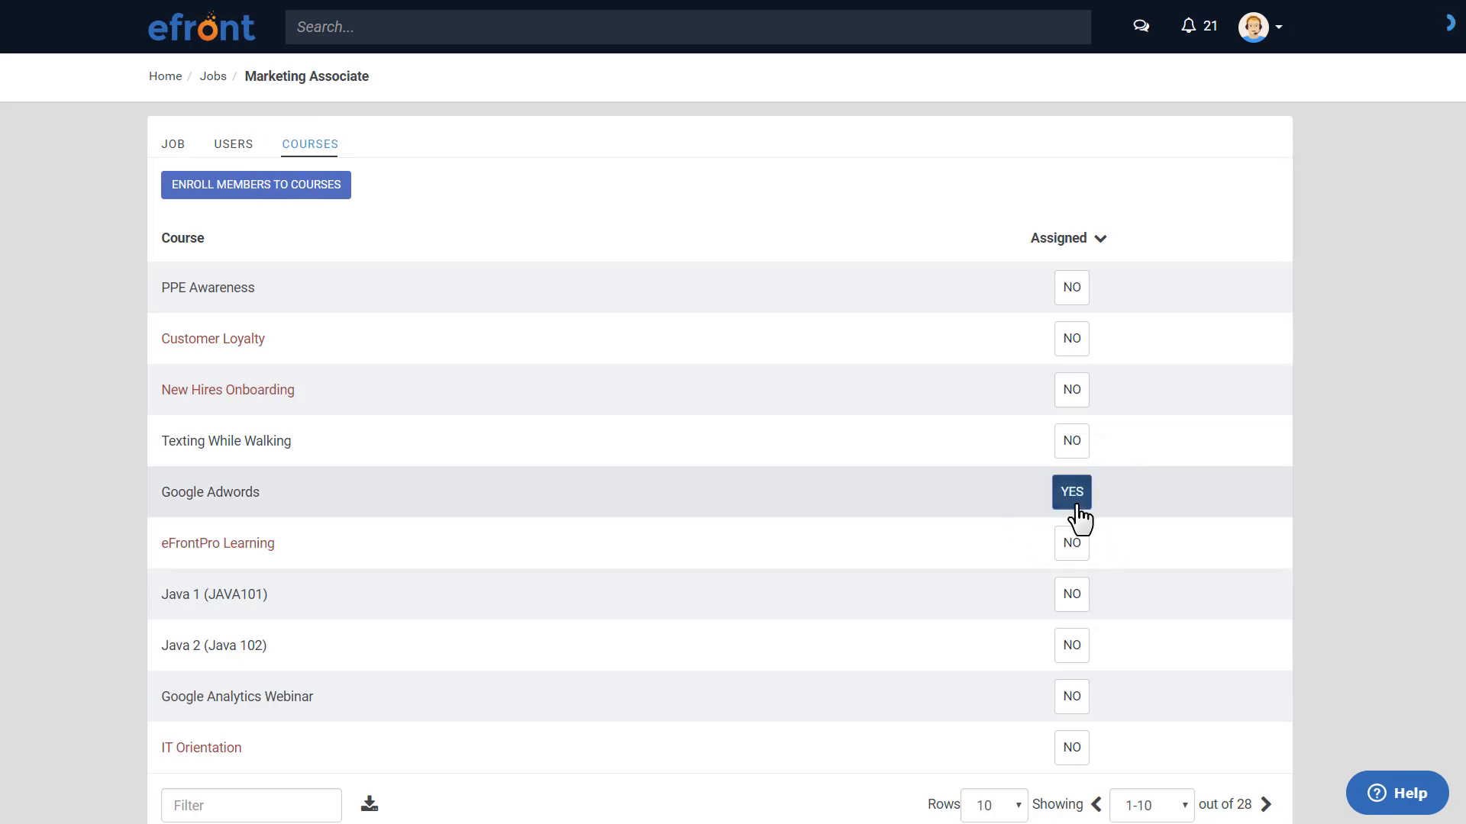